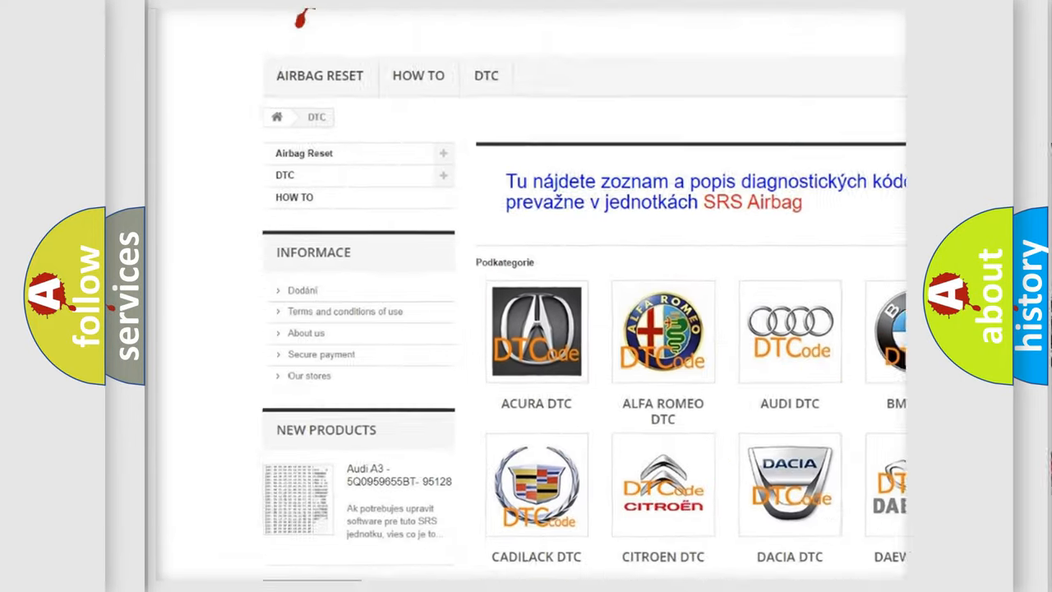
scroll("down", 3)
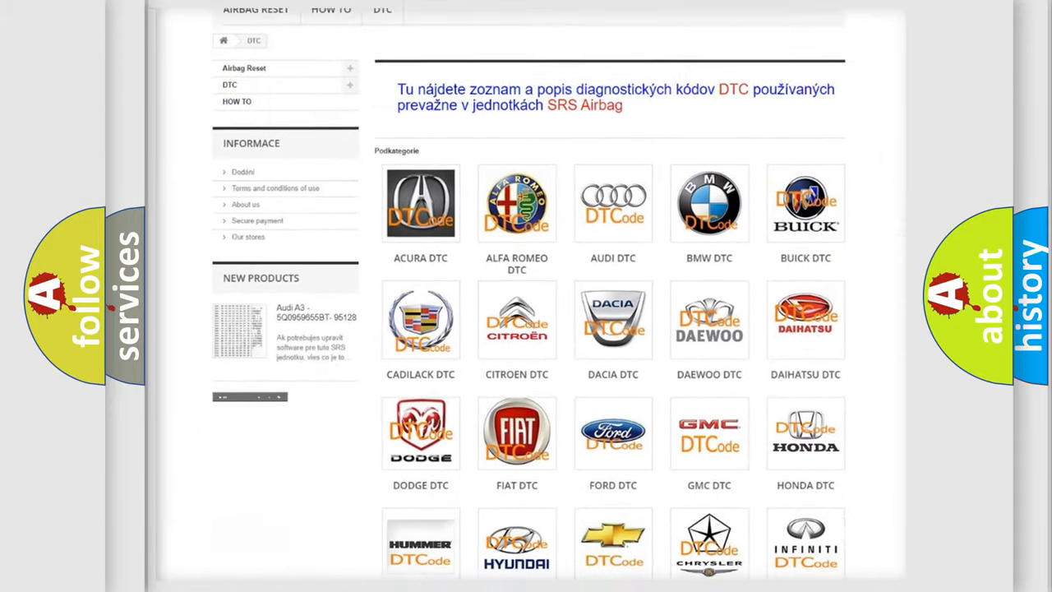
scroll("down", 3)
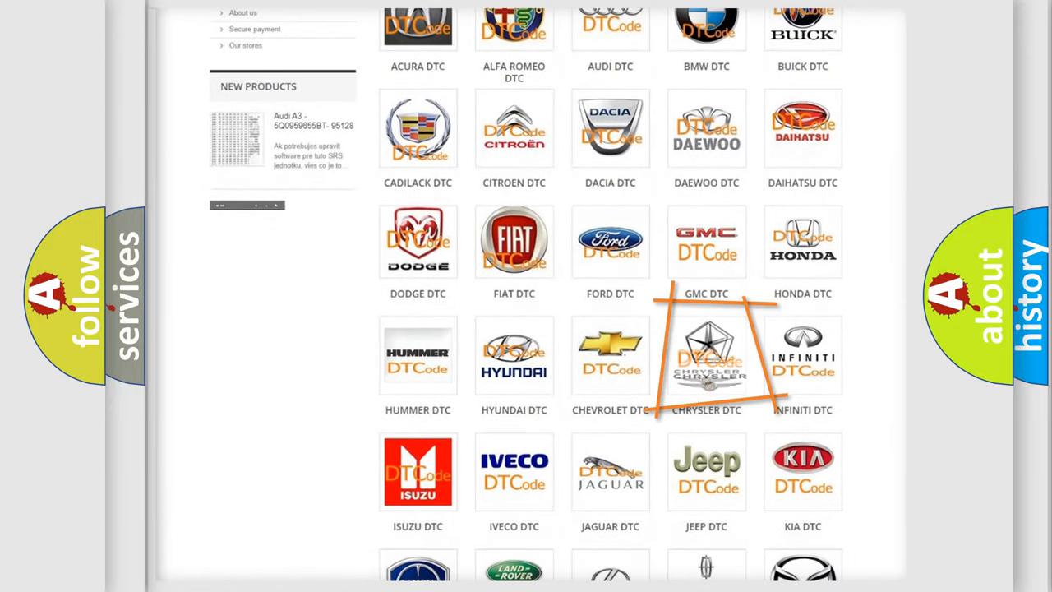